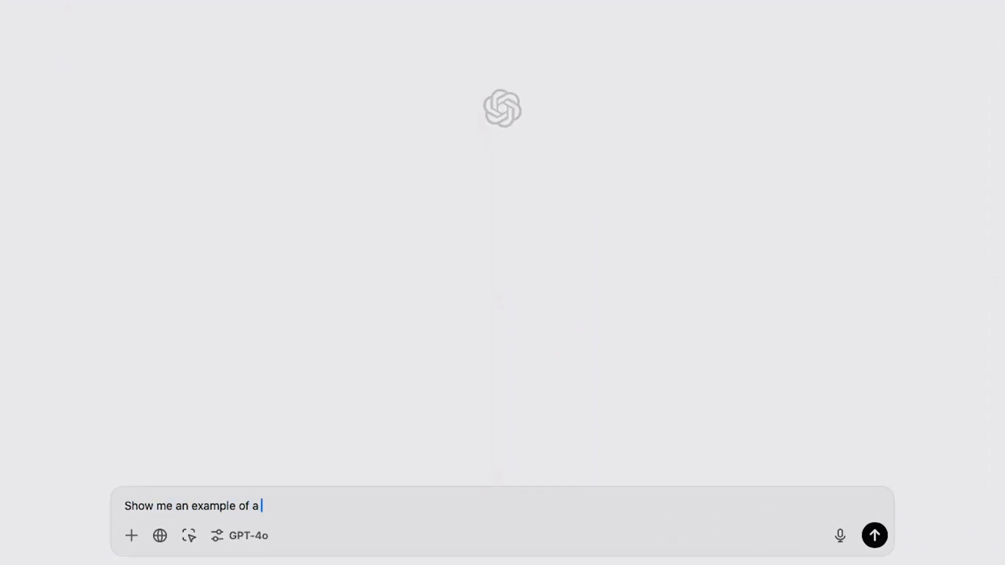
Step: Ask ChatGPT for an example of a for loop in C++ and send the message
{"action": "type", "text": "for loop in C"}
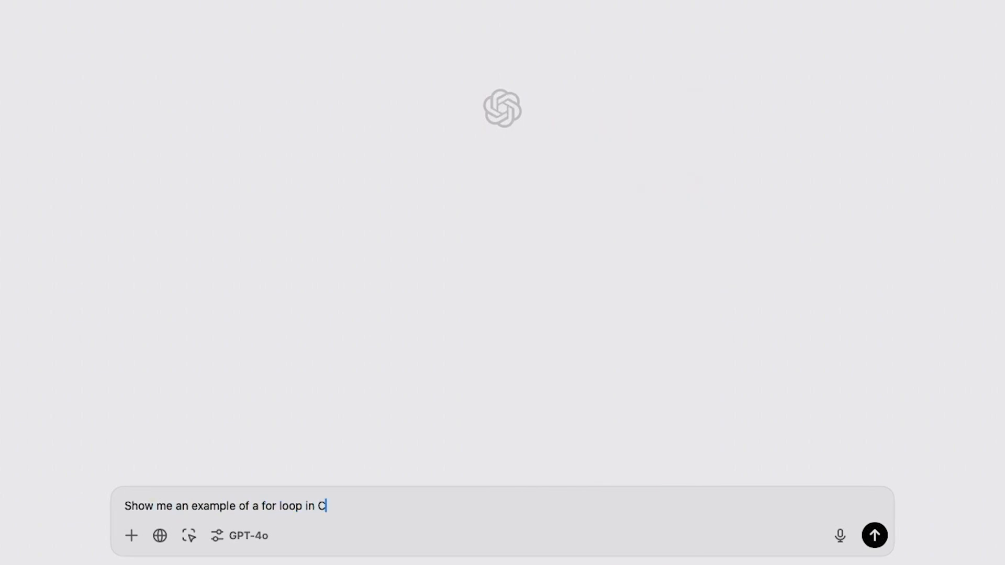
{"action": "left_click", "coordinate": [872, 535]}
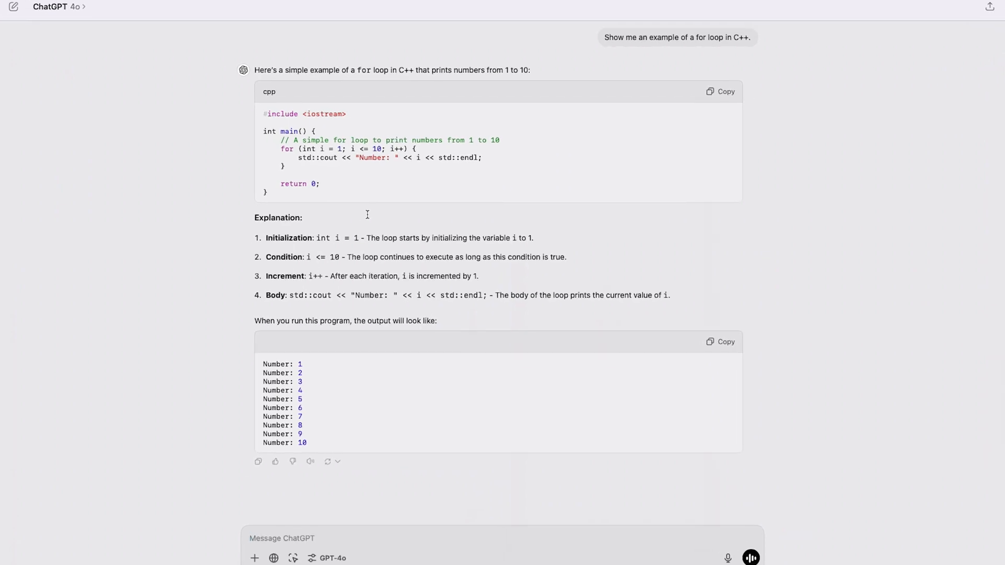
{"action": "scroll", "scroll_direction": "down", "scroll_amount": 3}
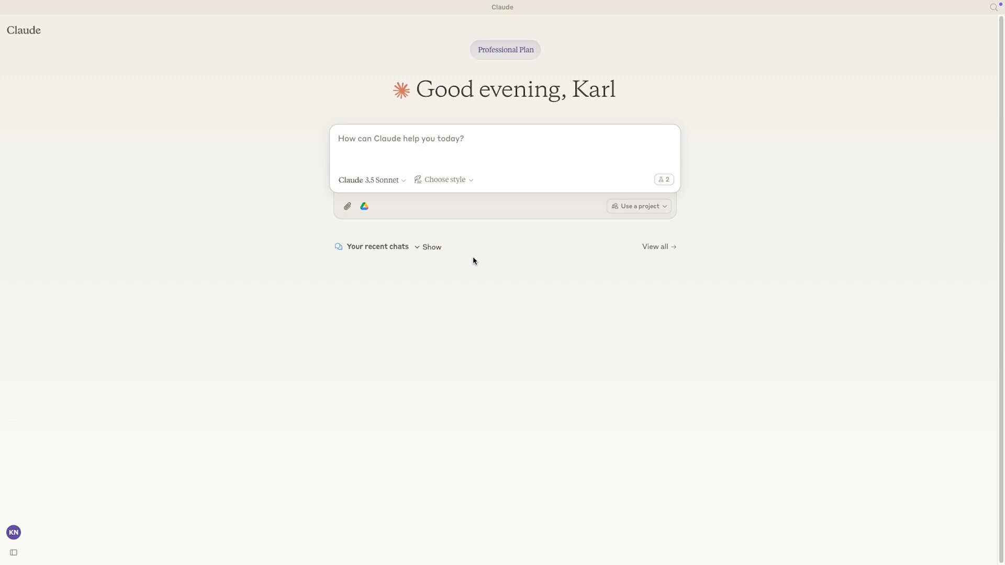
Step: Enter 'Show me an example of a for loop in C++.' in Claude's prompt box
{"action": "type", "text": "Show me an example of a for loop in C++."}
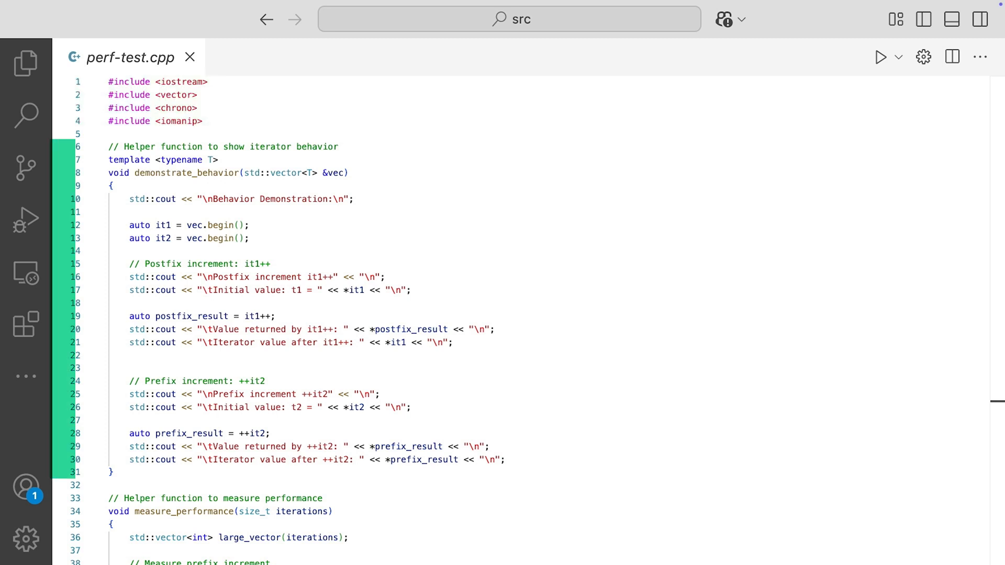
{"action": "left_click_drag", "start_coordinate": [128, 147], "coordinate": [127, 472]}
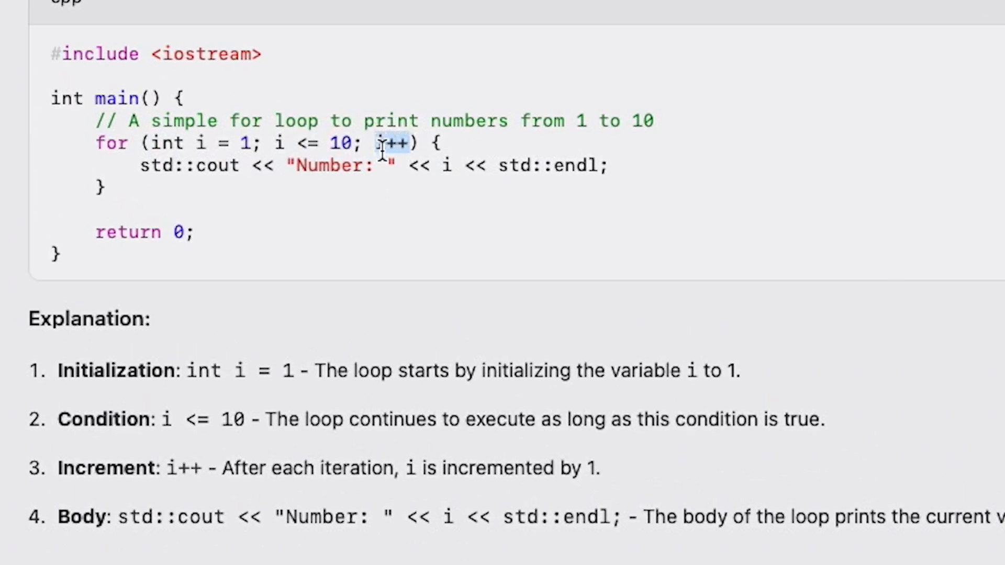
{"action": "mouse_move", "coordinate": [384, 148]}
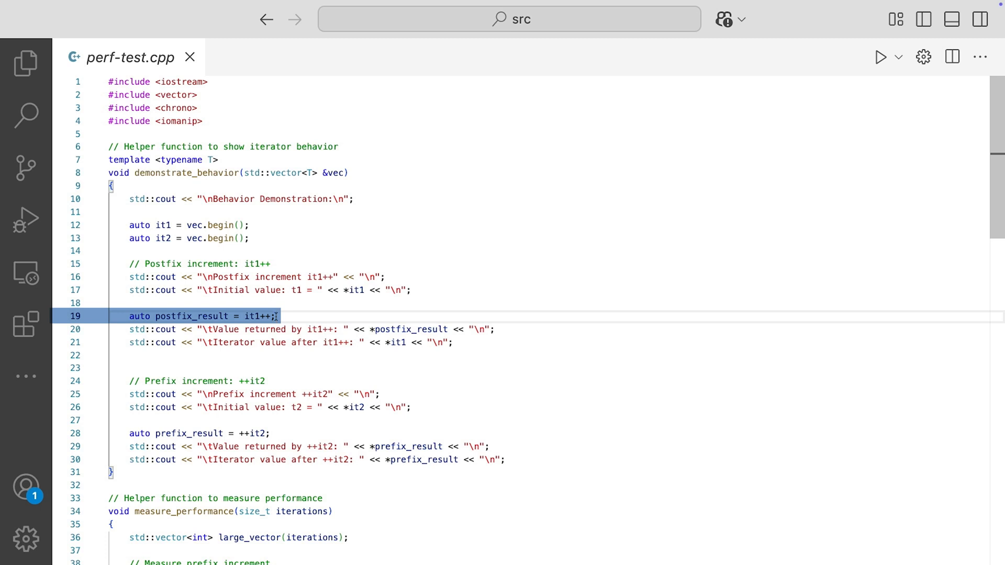
Step: Bring main() into view, where a five-element vector is passed to demonstrate_behavior
{"action": "left_click", "coordinate": [275, 433]}
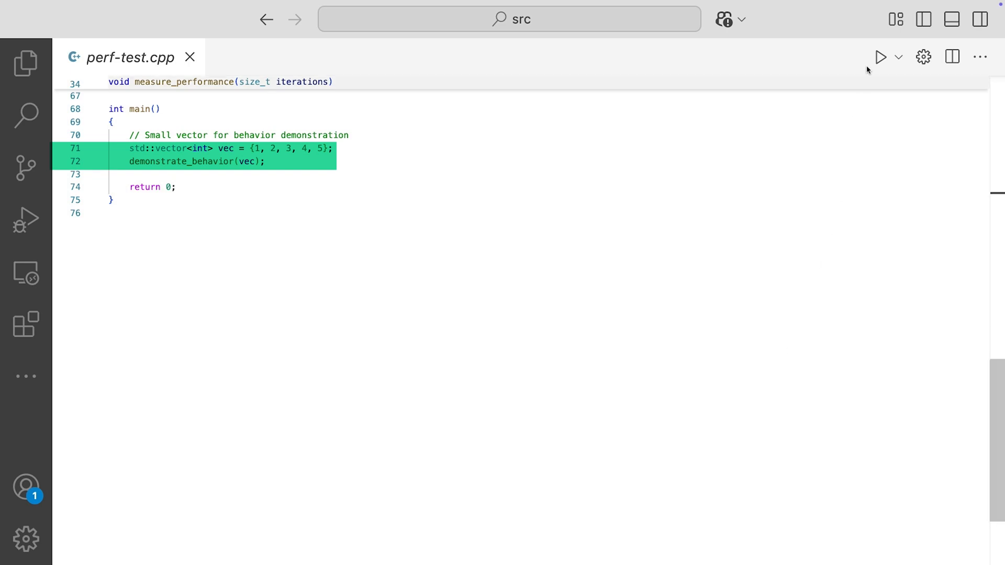
Step: Run perf-test.cpp and highlight the postfix it1++ and prefix ++it2 output blocks in the terminal
{"action": "left_click", "coordinate": [880, 57]}
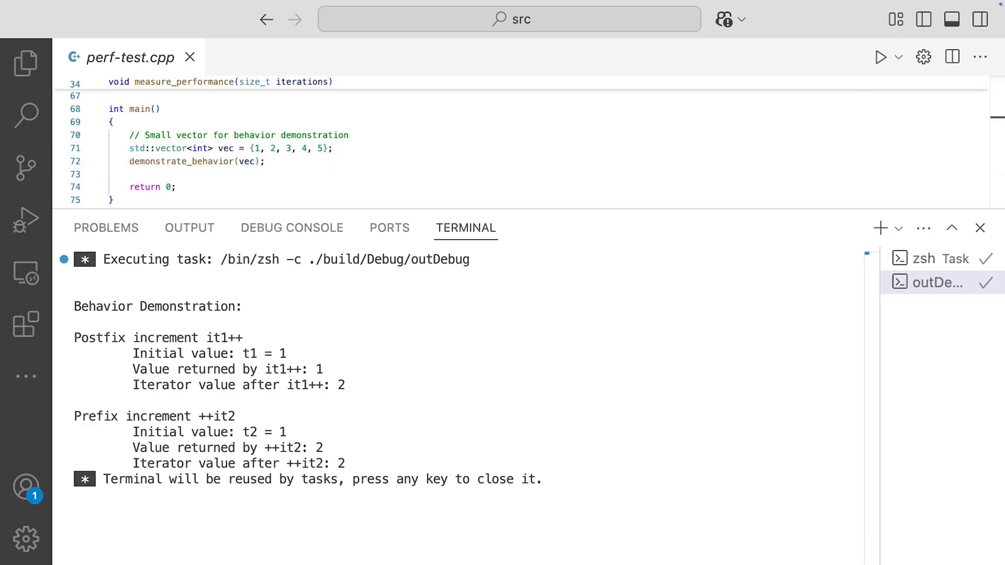
{"action": "left_click_drag", "start_coordinate": [73, 338], "coordinate": [346, 388]}
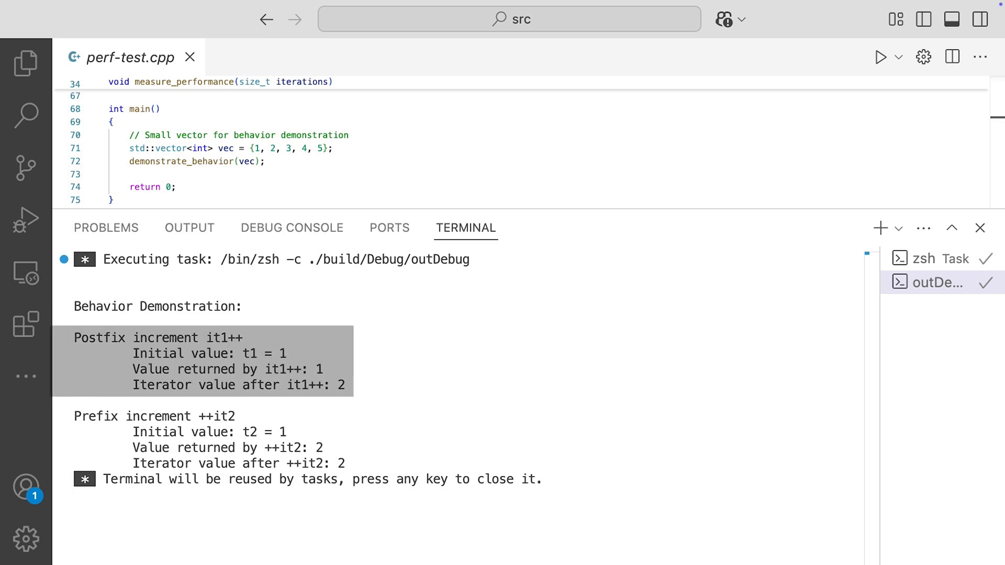
{"action": "mouse_move", "coordinate": [352, 382]}
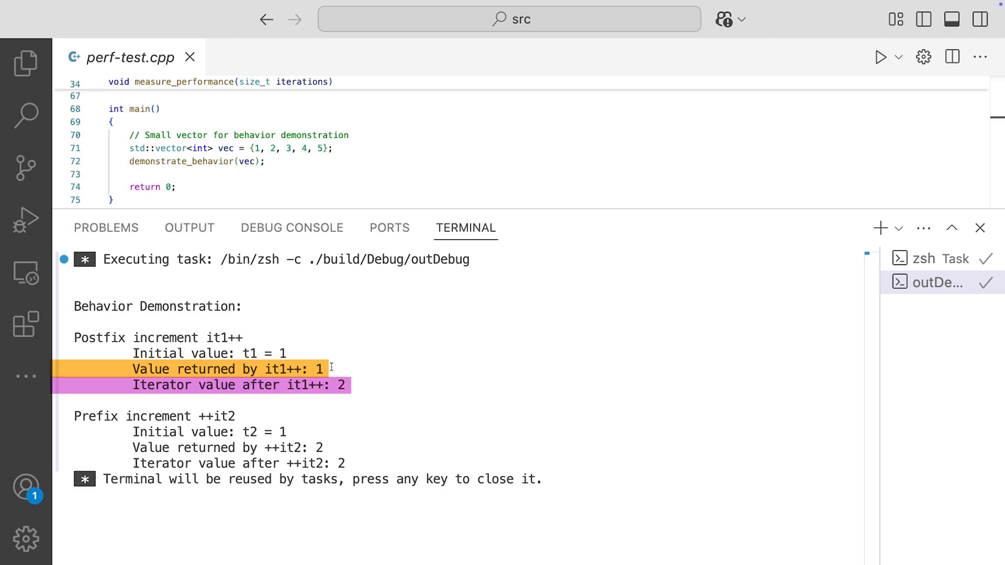
{"action": "mouse_move", "coordinate": [336, 370]}
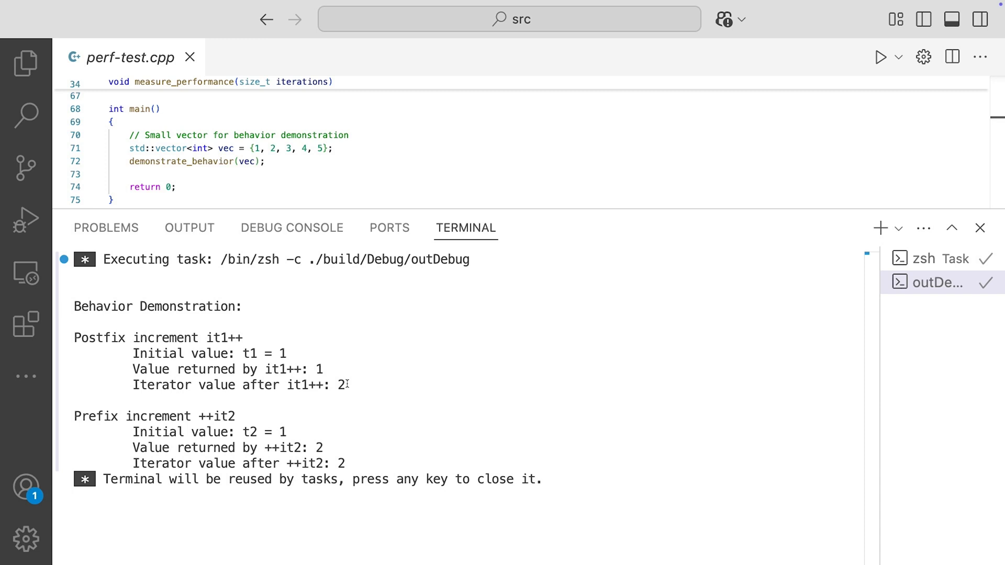
{"action": "left_click_drag", "start_coordinate": [73, 416], "coordinate": [346, 464]}
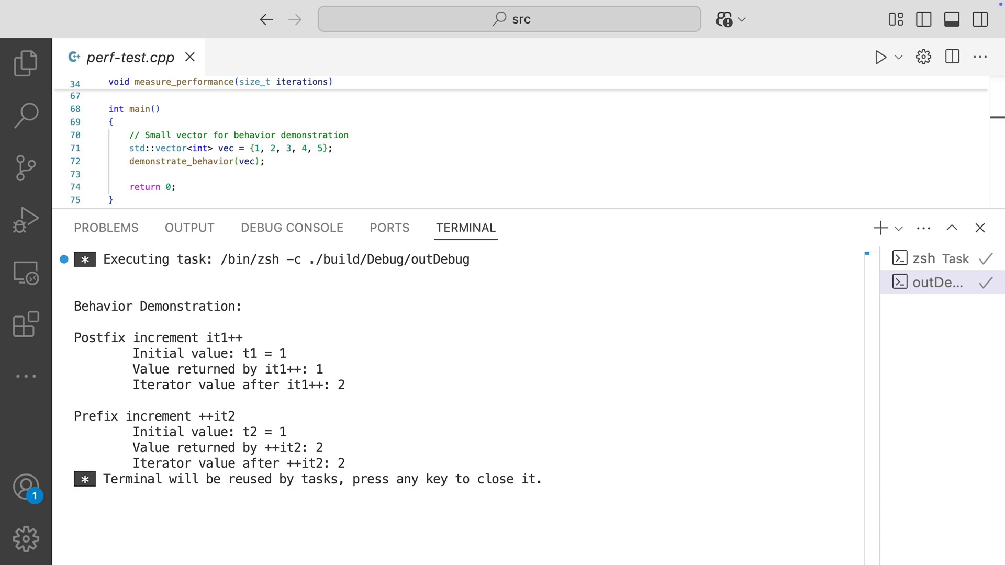
{"action": "mouse_move", "coordinate": [546, 121]}
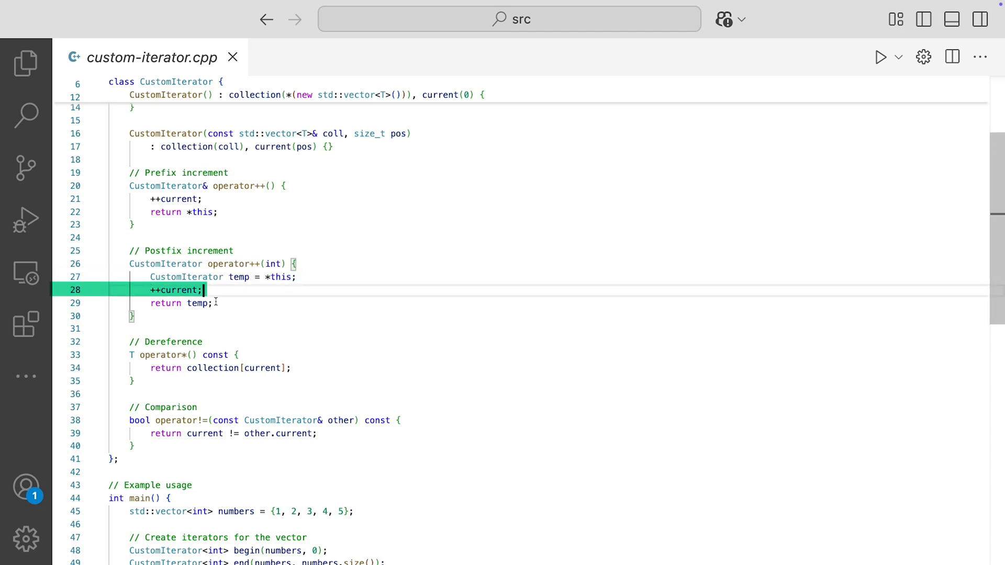
Step: Scroll through custom-iterator.cpp's operator++ overloads and toggle the sidebar
{"action": "key", "text": "Down"}
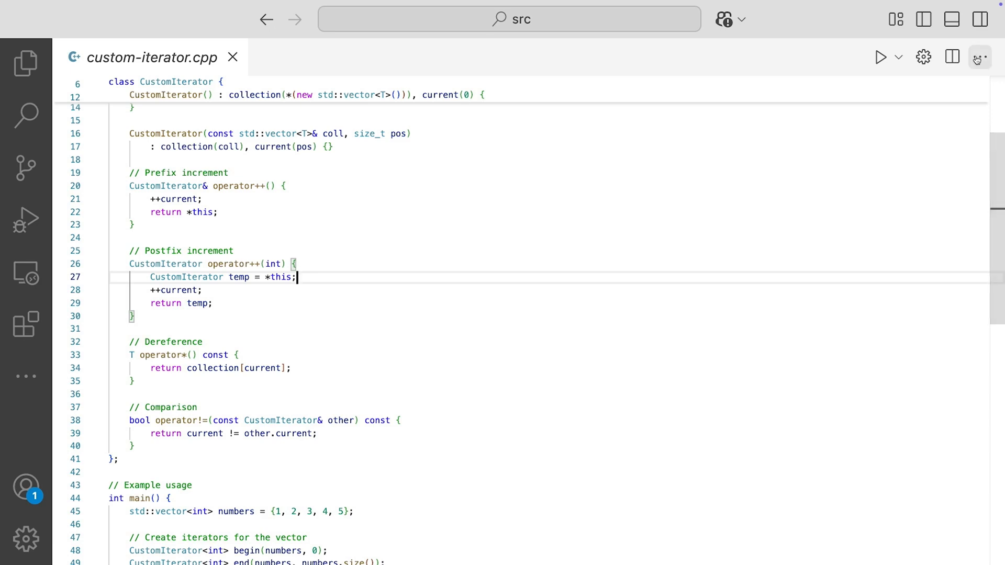
{"action": "left_click", "coordinate": [25, 63]}
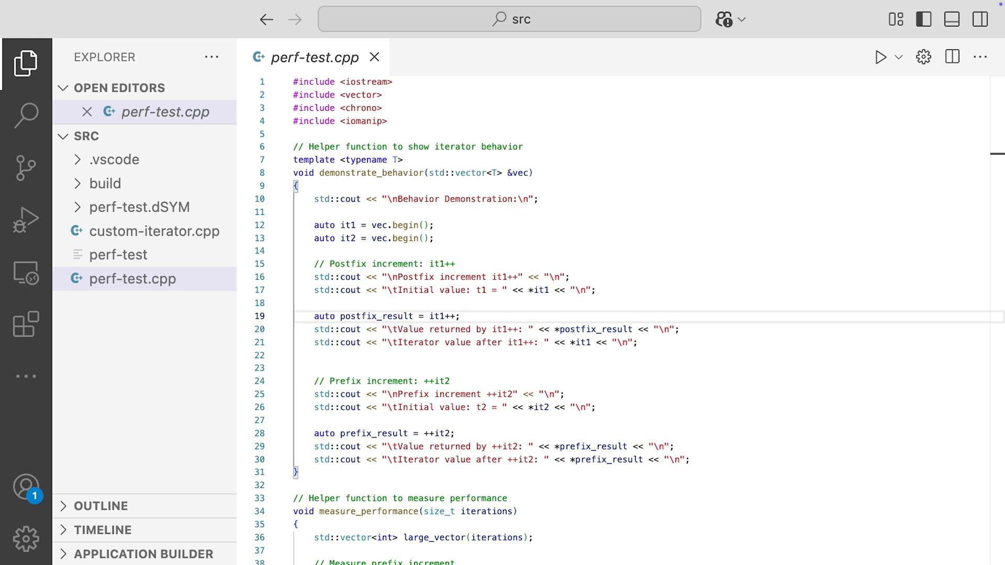
Step: Open custom-iterator.cpp from the Explorer to view its prefix and postfix operator++ definitions
{"action": "left_click", "coordinate": [462, 316]}
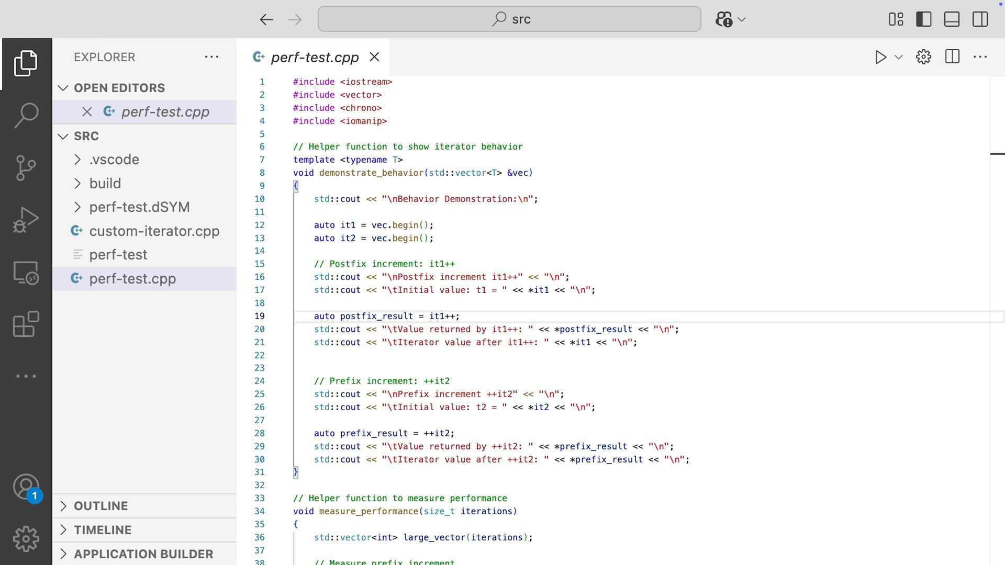
{"action": "left_click", "coordinate": [461, 316]}
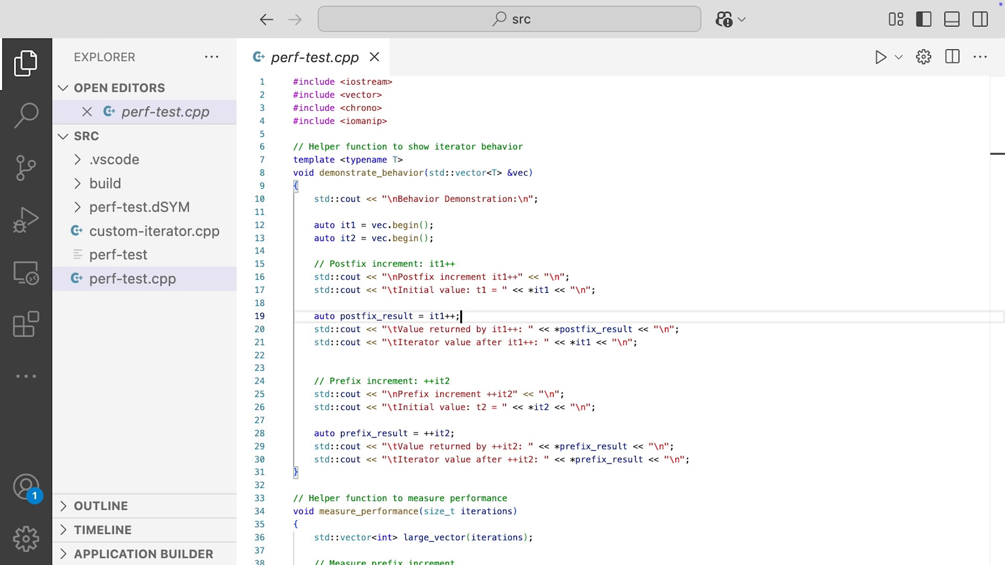
{"action": "left_click", "coordinate": [155, 232]}
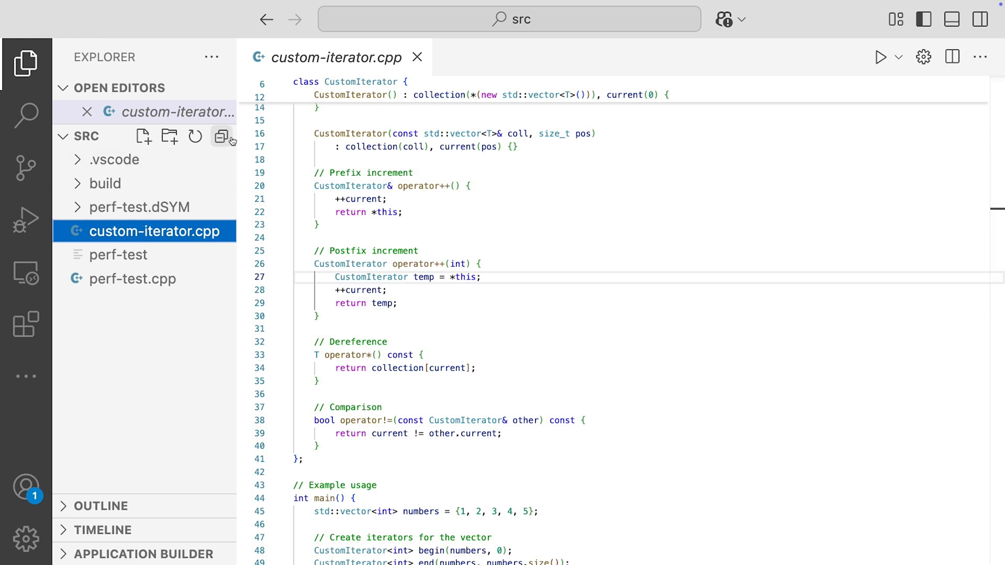
Step: Reopen perf-test.cpp from the Explorer and collapse the file list to widen the editor
{"action": "left_click", "coordinate": [25, 64]}
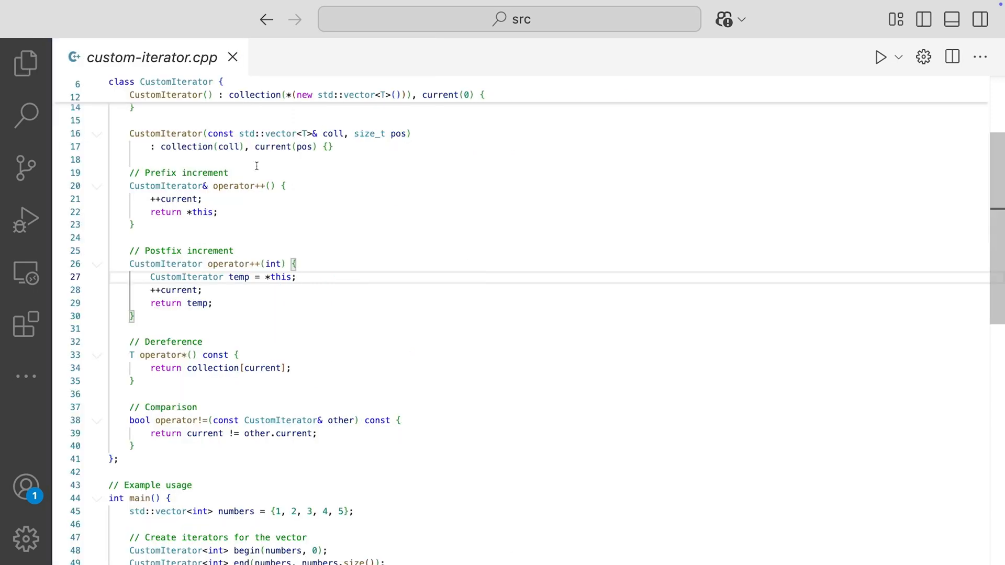
{"action": "left_click", "coordinate": [284, 187]}
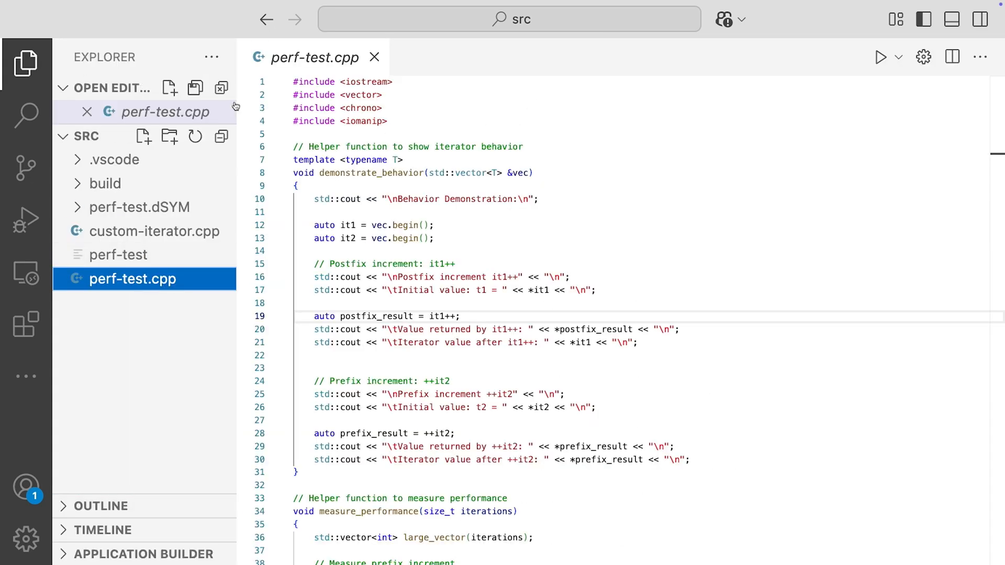
{"action": "left_click", "coordinate": [26, 62]}
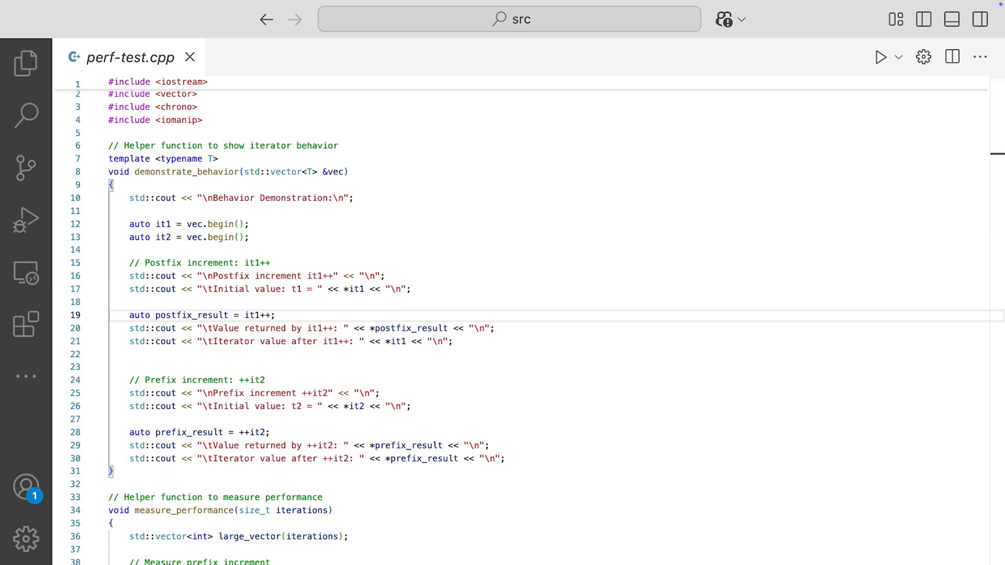
Step: Scroll through measure_performance down to main and select a line there for editing
{"action": "scroll", "scroll_direction": "down", "scroll_amount": 3}
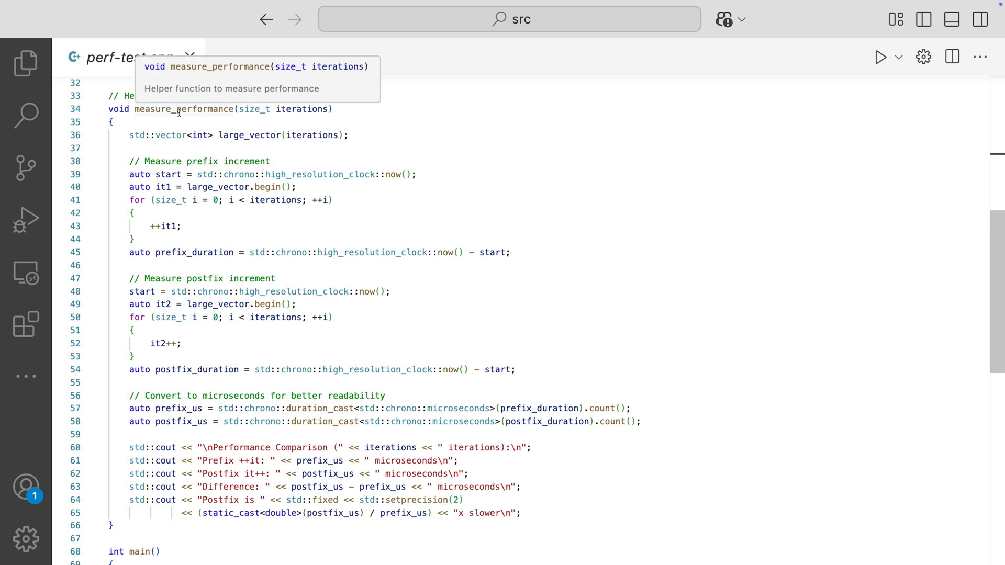
{"action": "mouse_move", "coordinate": [276, 200]}
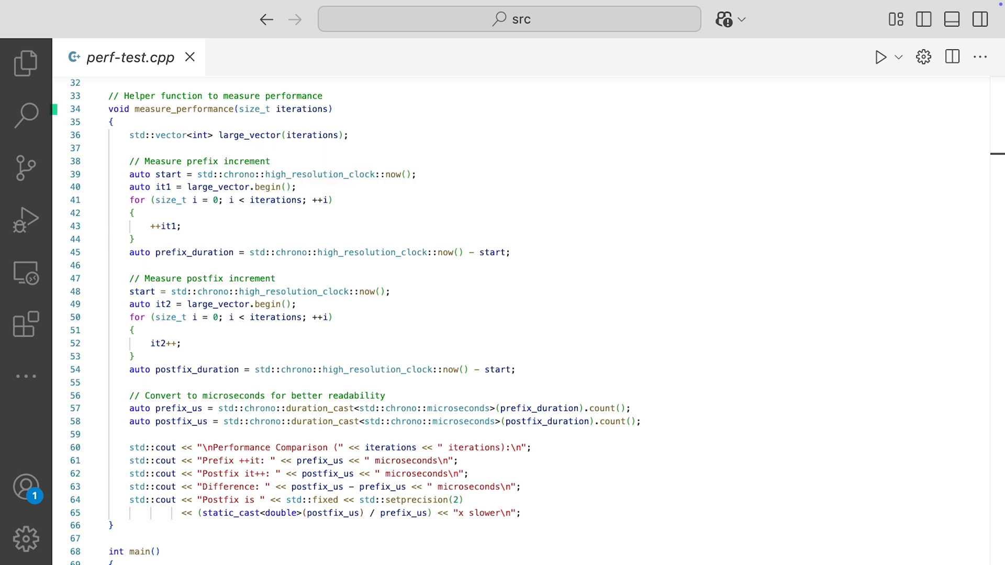
{"action": "triple_click", "coordinate": [221, 108]}
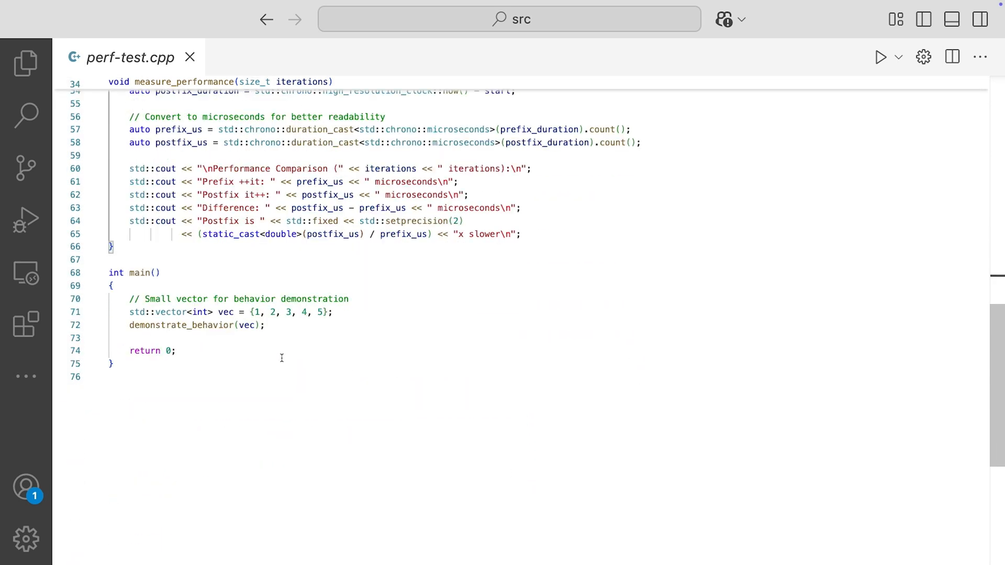
Step: Add a measure_performance(100'000'000) call in main via autocomplete
{"action": "type", "text": "me"}
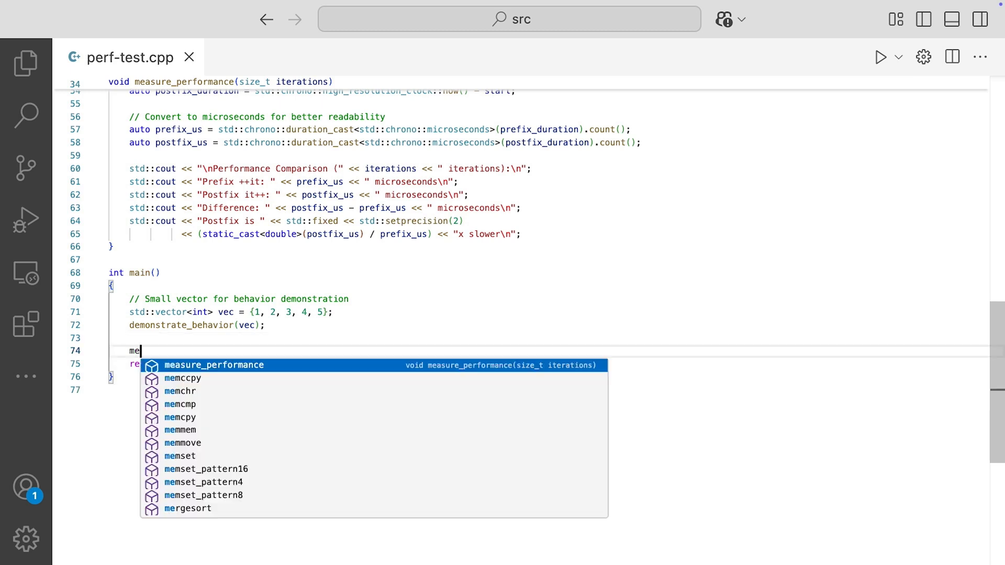
{"action": "key", "text": "Tab"}
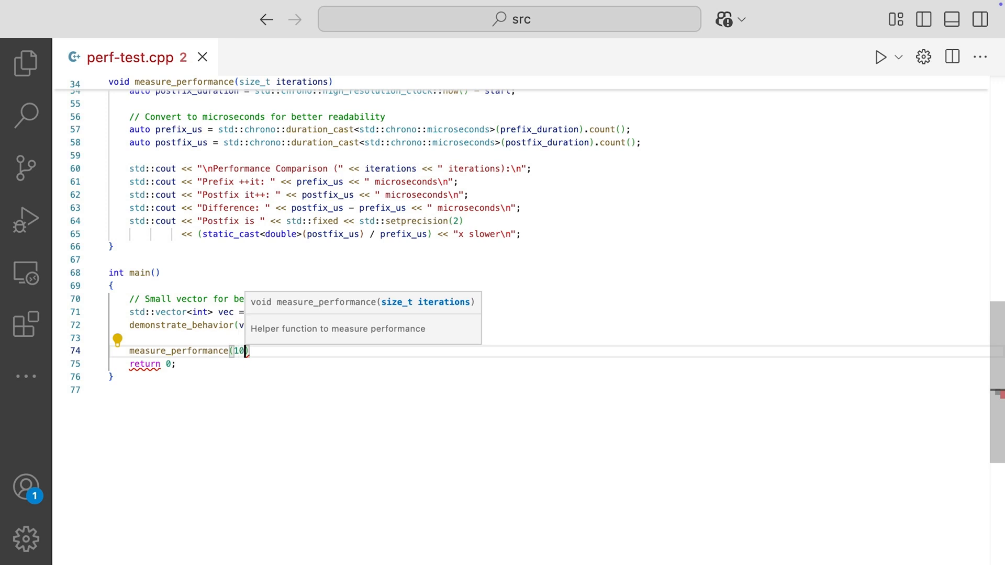
{"action": "type", "text": "0"}
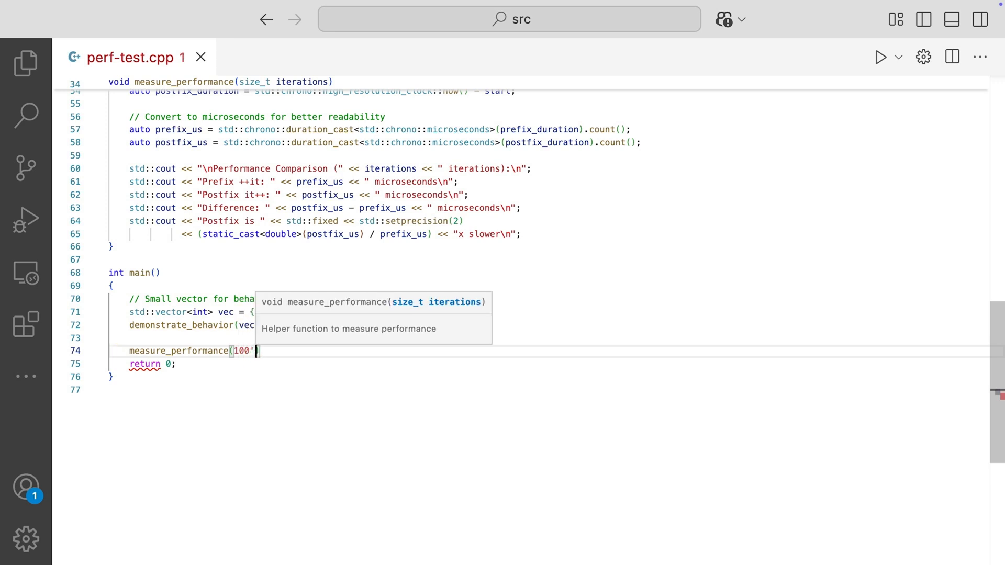
{"action": "type", "text": "'000'000"}
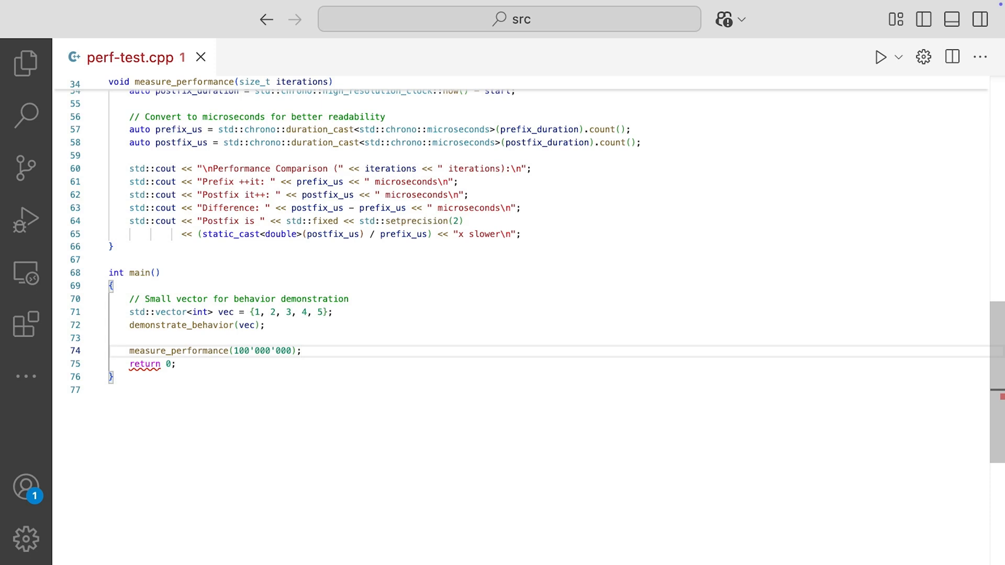
Step: Run the program to report postfix about 1.03x slower than prefix
{"action": "left_click", "coordinate": [880, 57]}
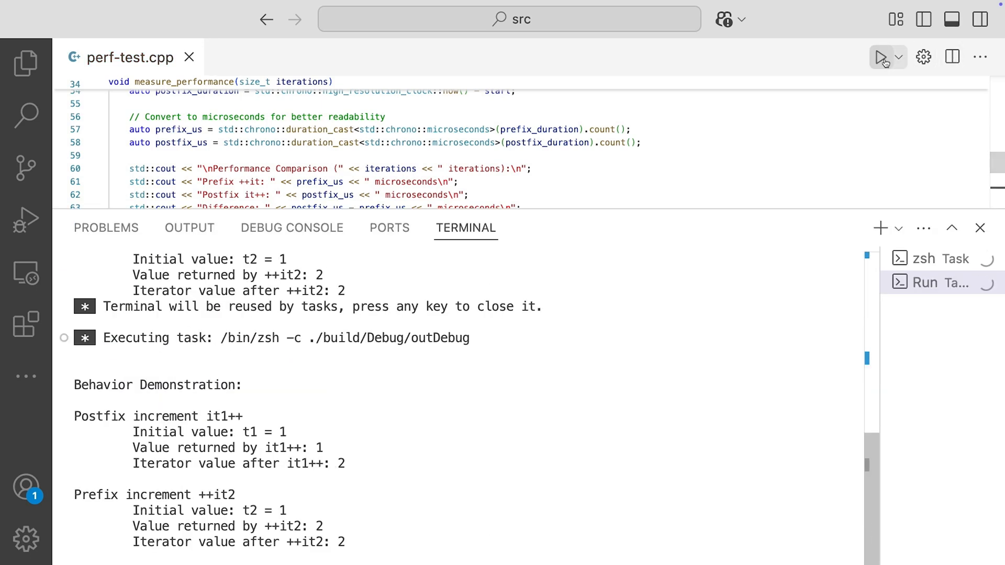
{"action": "left_click", "coordinate": [883, 57]}
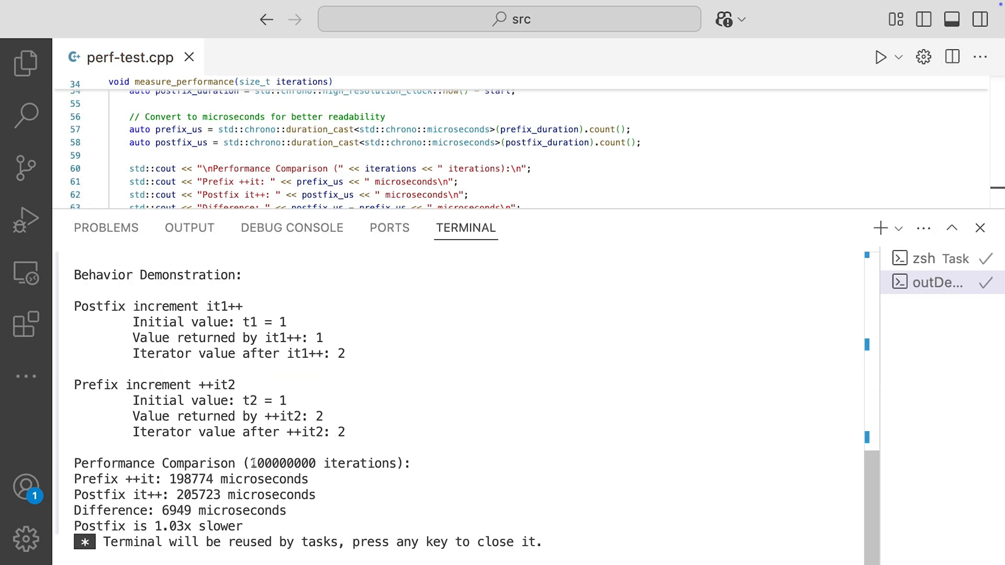